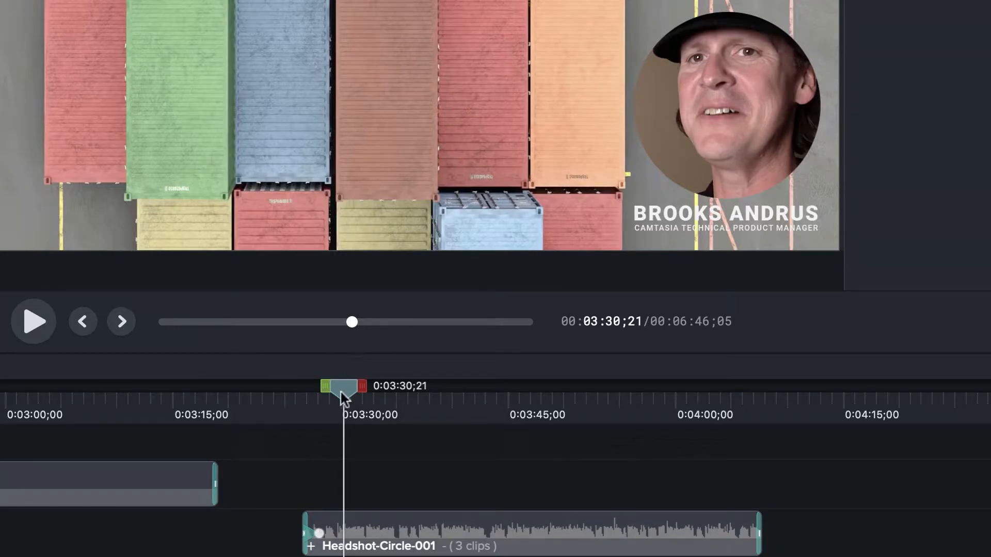
Step: Scrub through and inspect the finished headshot lower-third example clip
drag(344, 386, 408, 386)
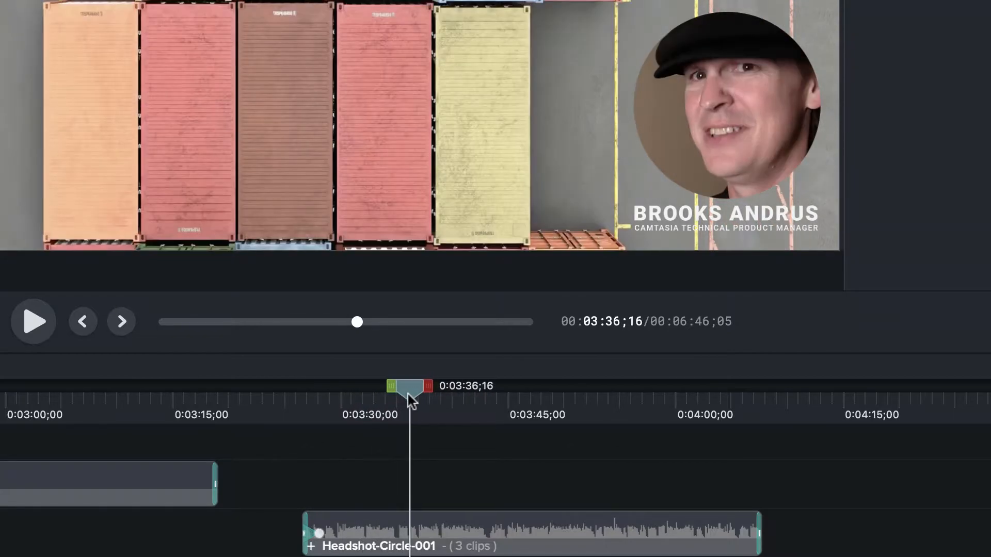
drag(410, 386, 327, 386)
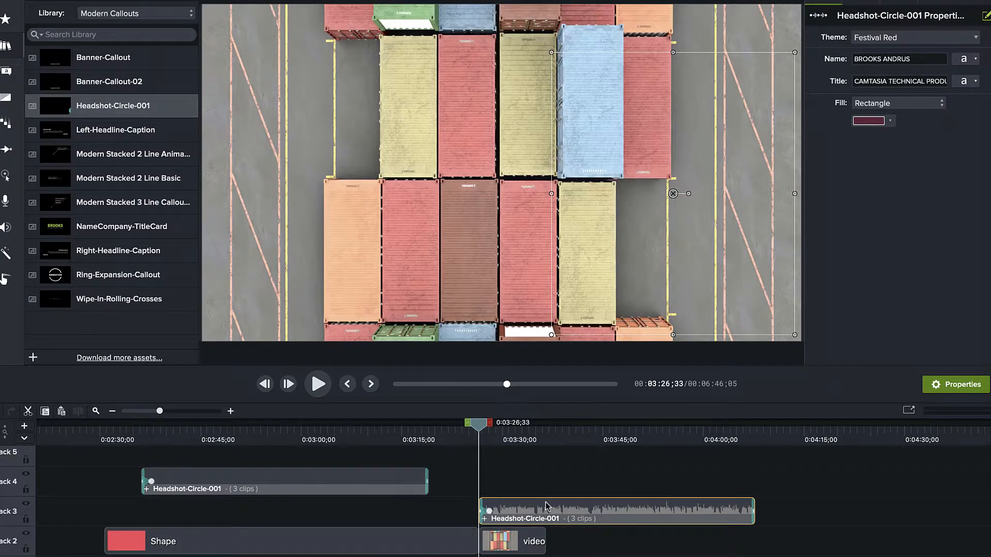
click(316, 384)
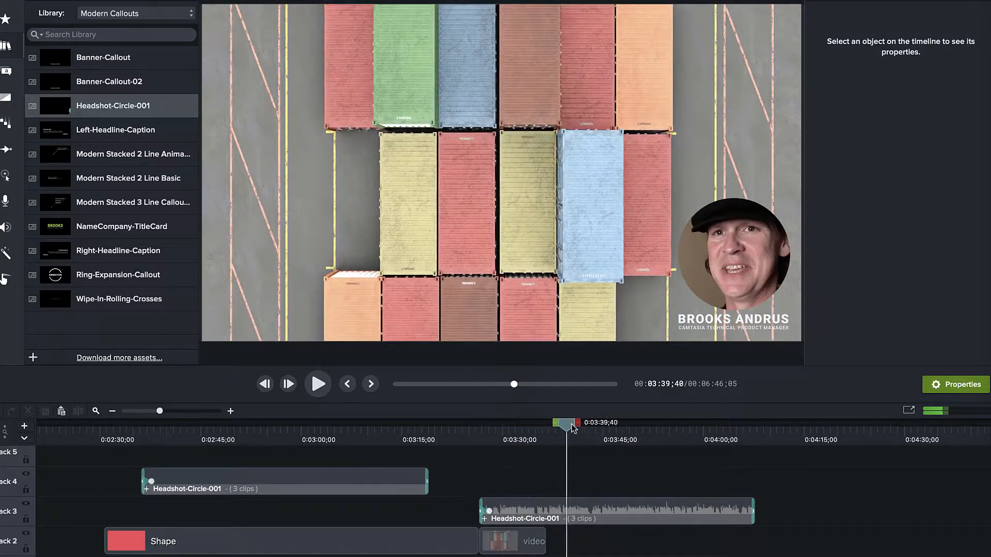
drag(566, 422, 745, 422)
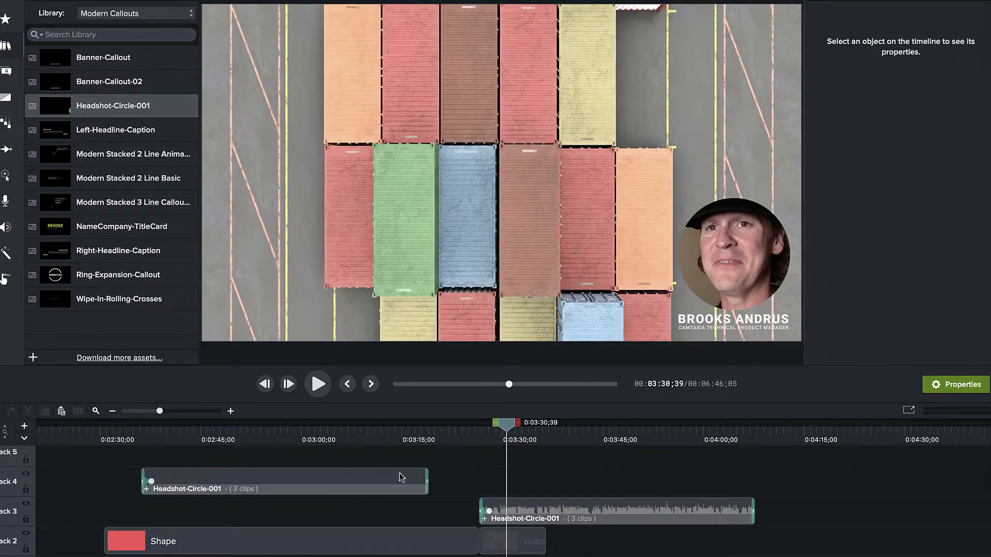
Step: Jump to the start of the unfilled template clip and select the Headshot-Circle-001 group to show its properties
click(283, 480)
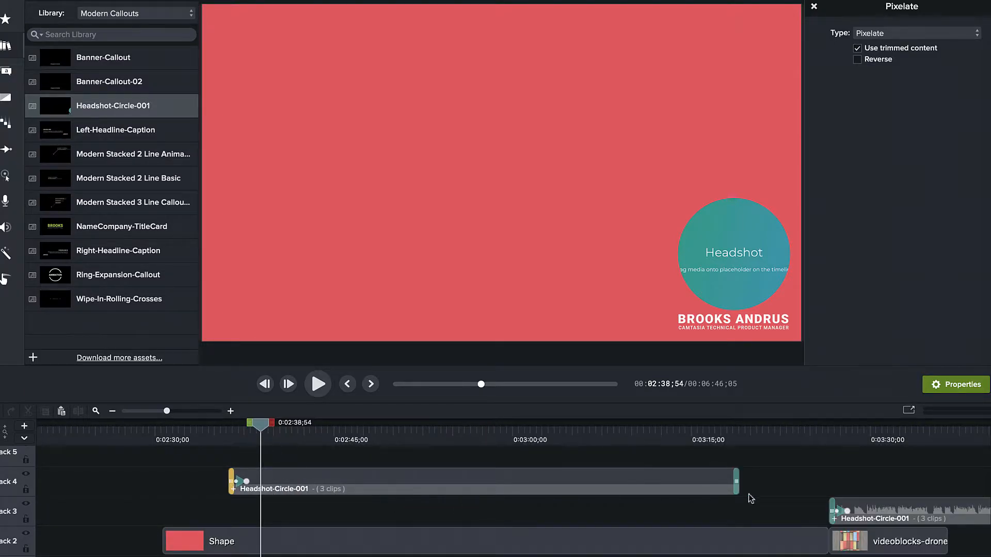
mouse_move(620, 432)
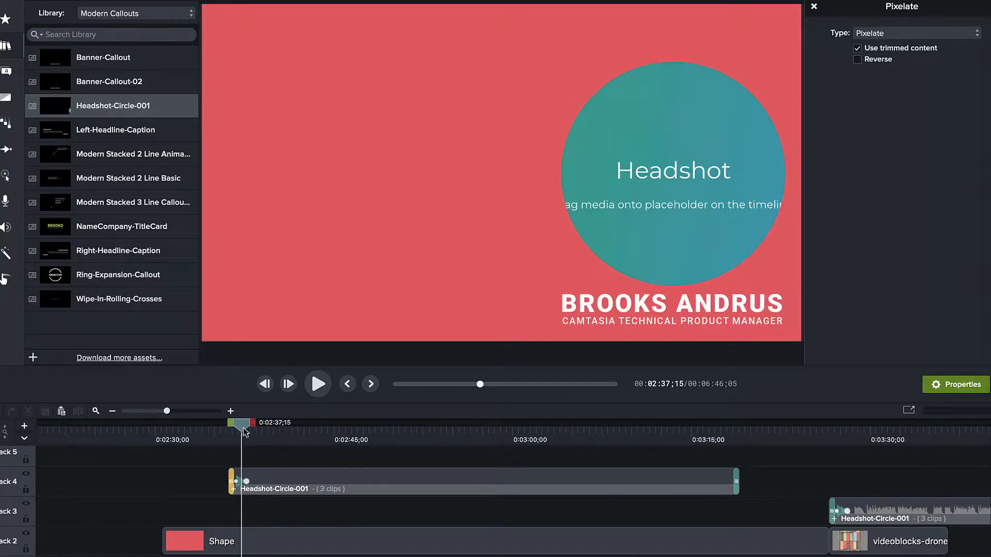
drag(247, 422, 235, 422)
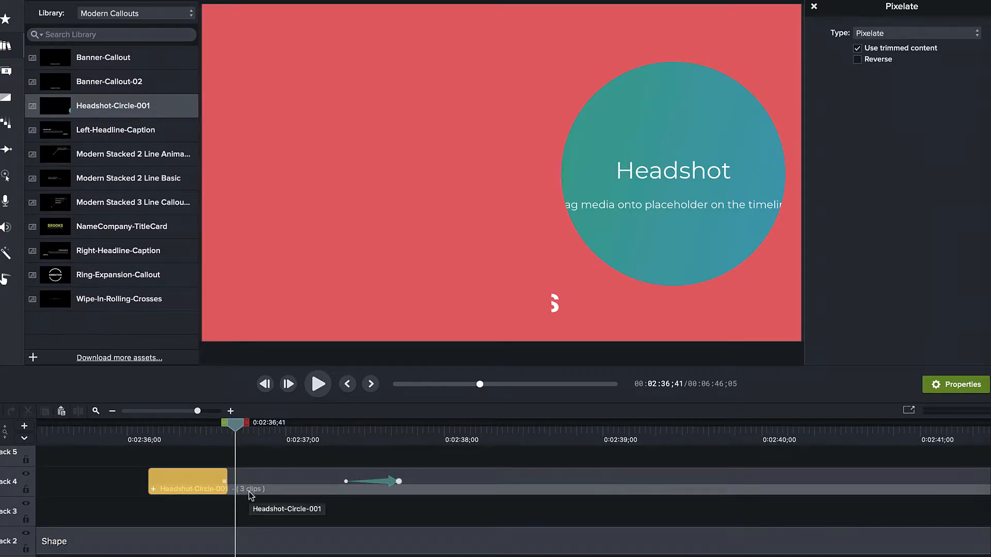
click(187, 488)
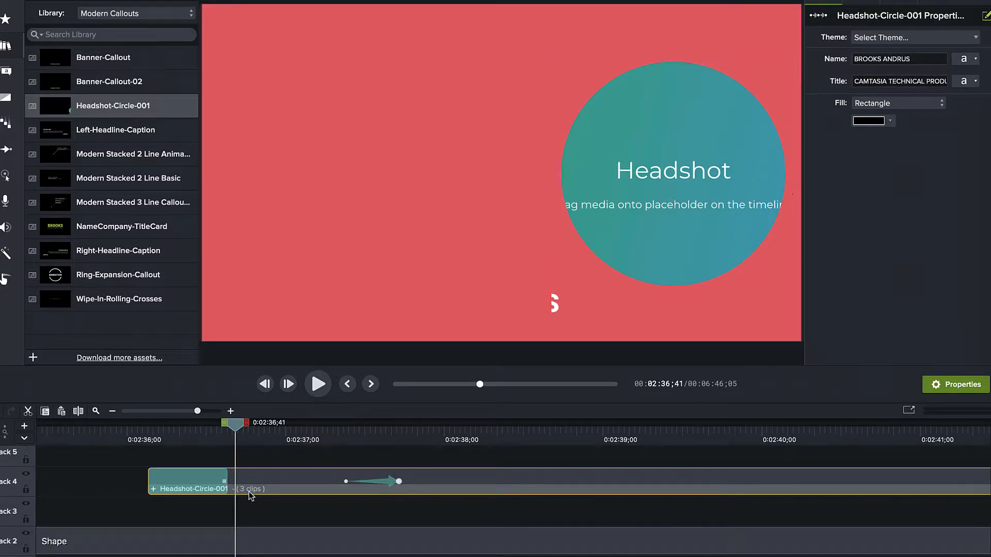
Step: Inside the Headshot-Circle-001 group, reveal the circle Shape track and set its track matte mode to Alpha
double_click(190, 488)
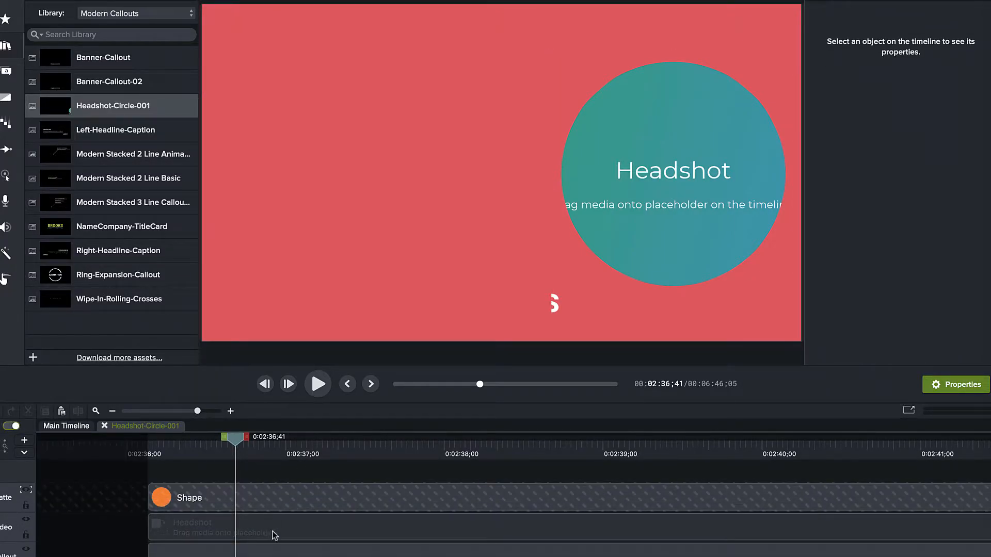
click(215, 527)
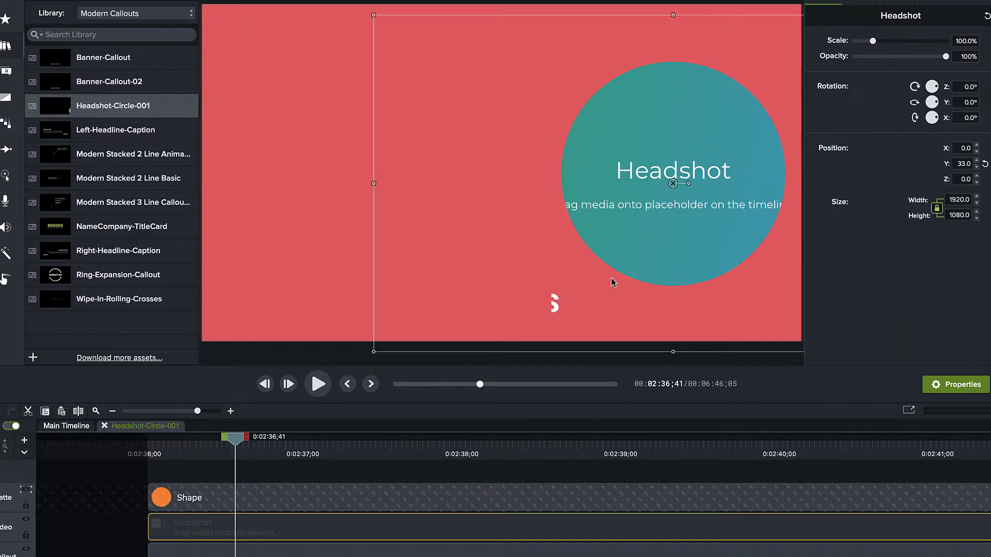
mouse_move(405, 529)
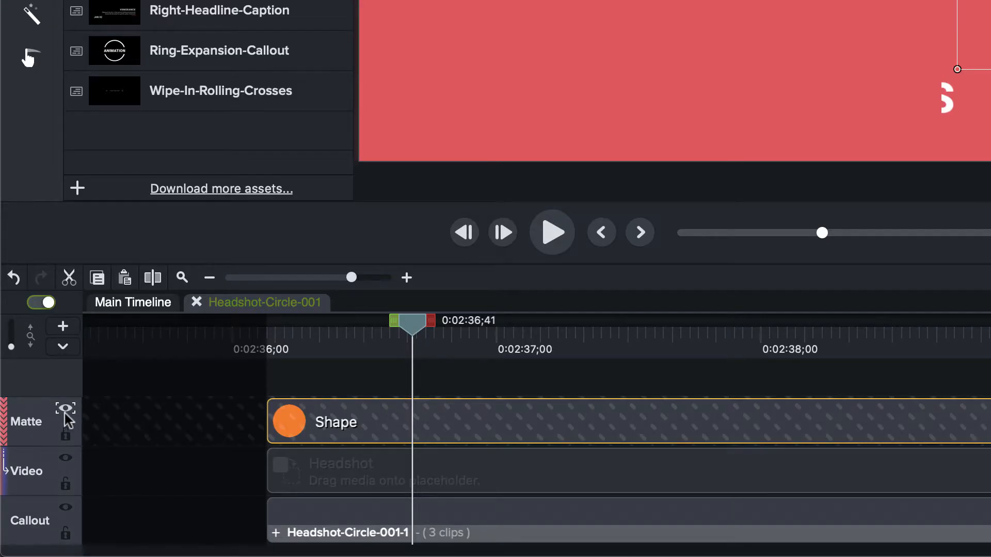
click(65, 407)
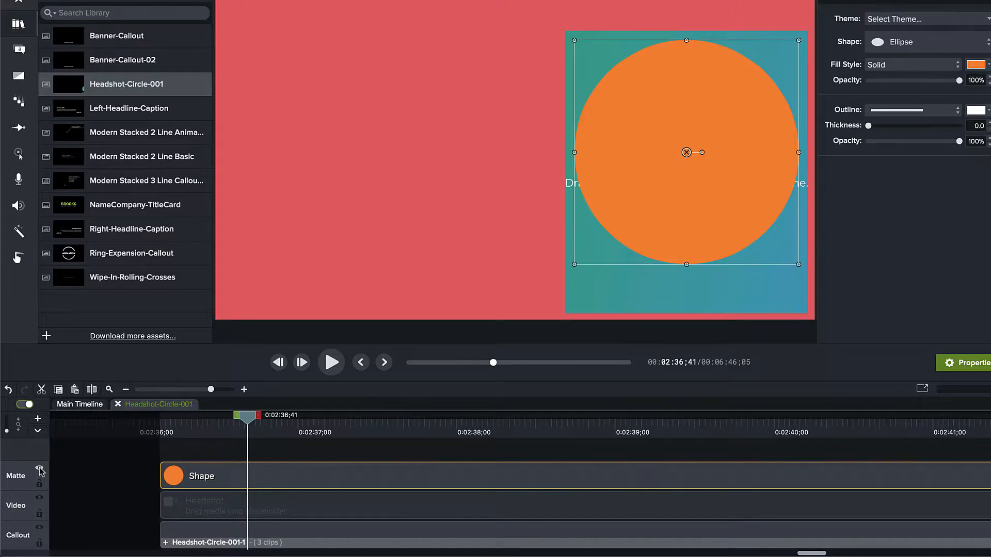
click(40, 473)
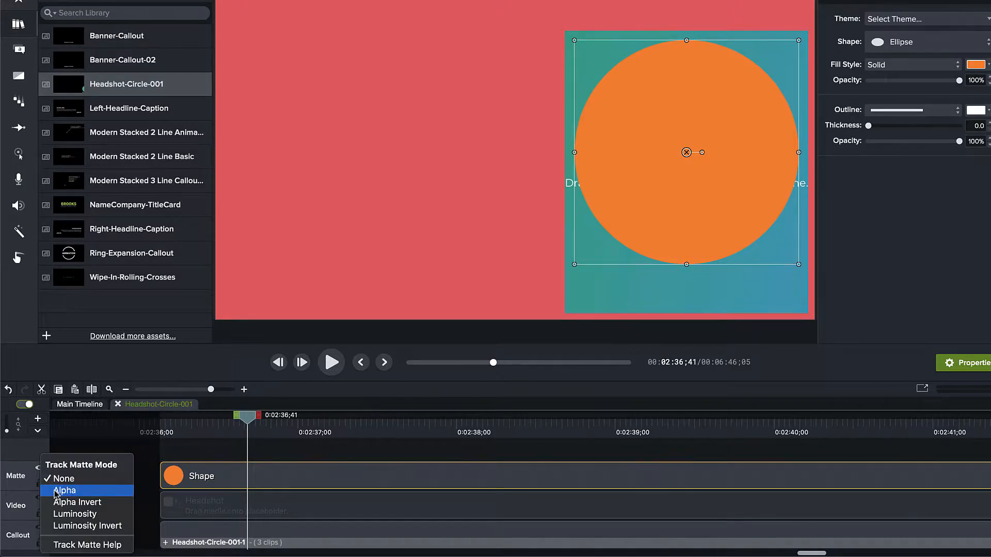
click(64, 490)
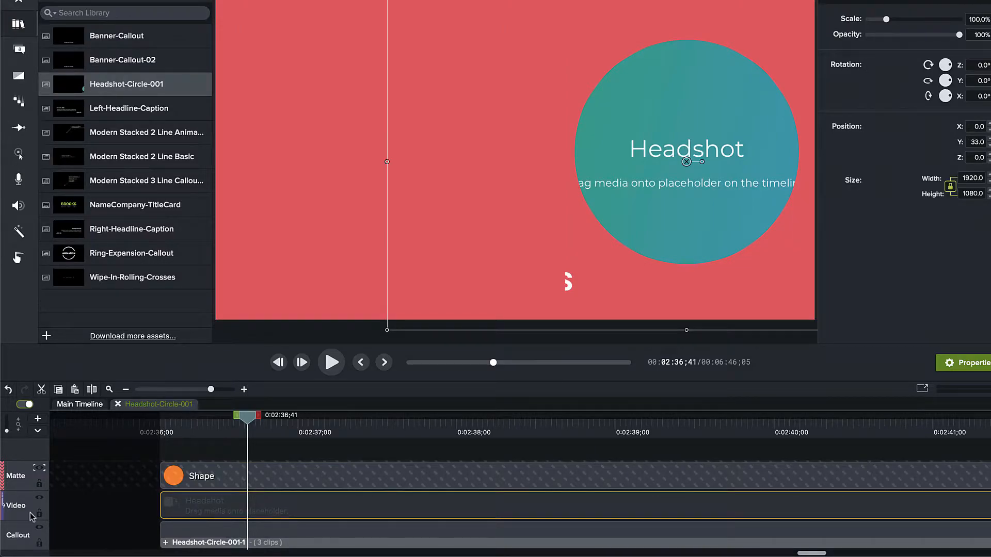
click(209, 541)
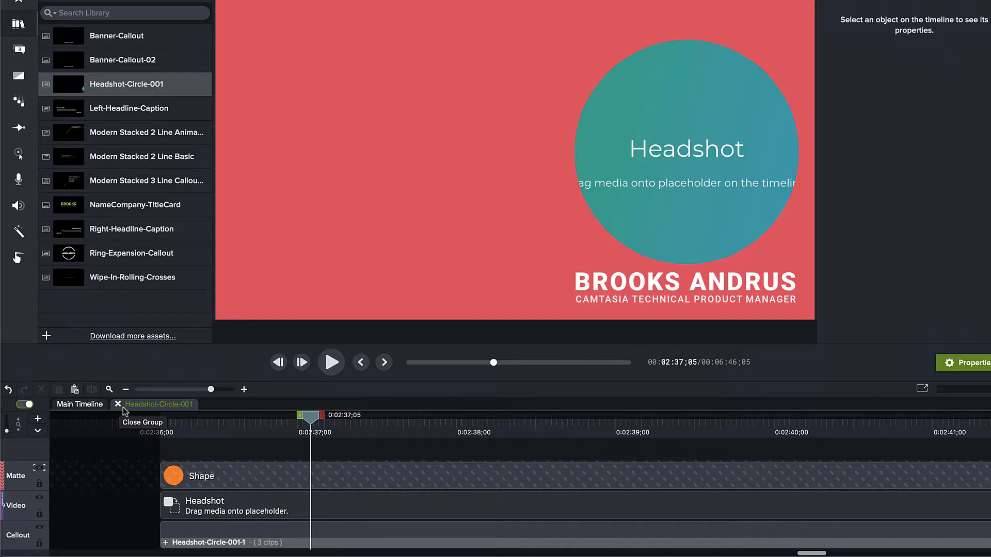
Step: From the Temp library, ripple-replace the Headshot placeholder with the talking-head-demo video
click(221, 506)
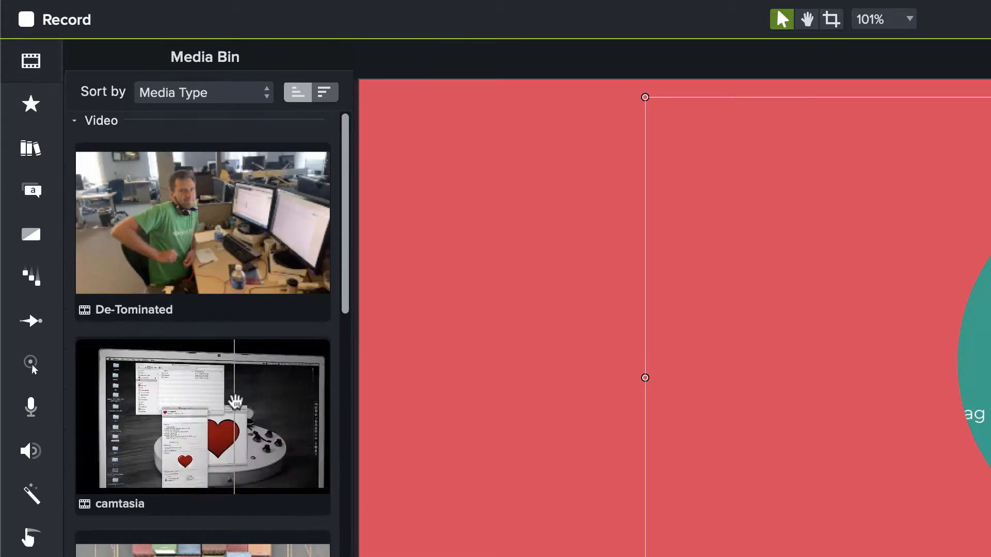
click(30, 149)
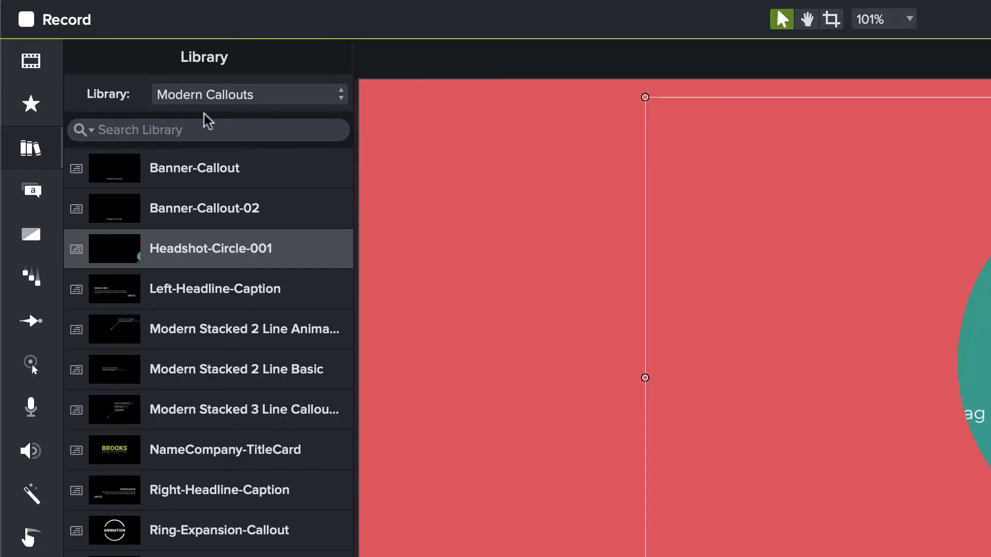
click(248, 94)
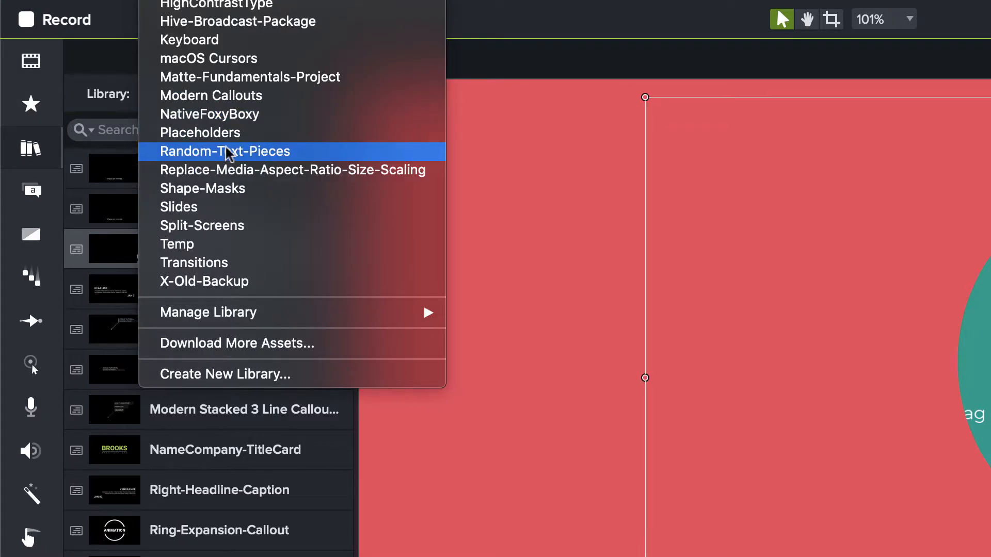
click(177, 245)
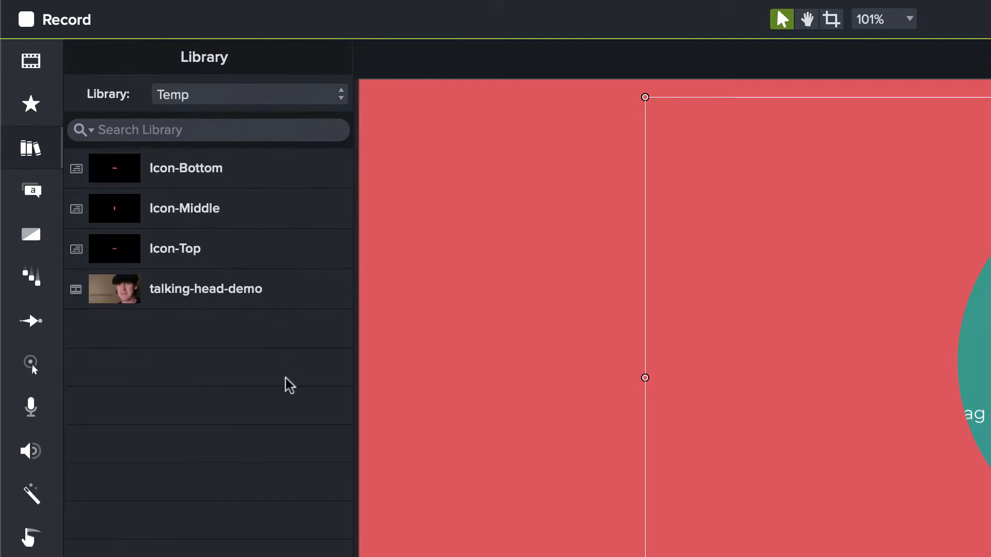
click(205, 289)
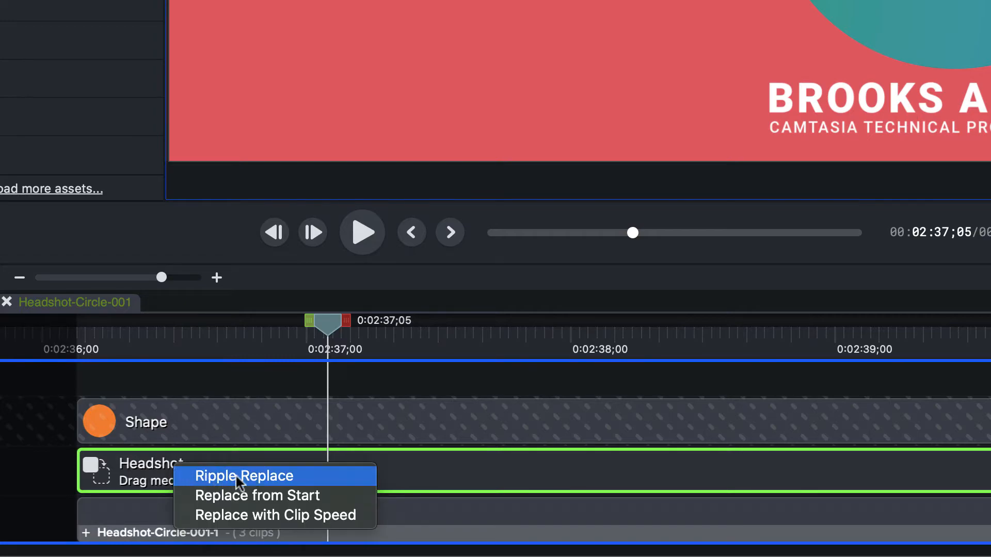
click(243, 476)
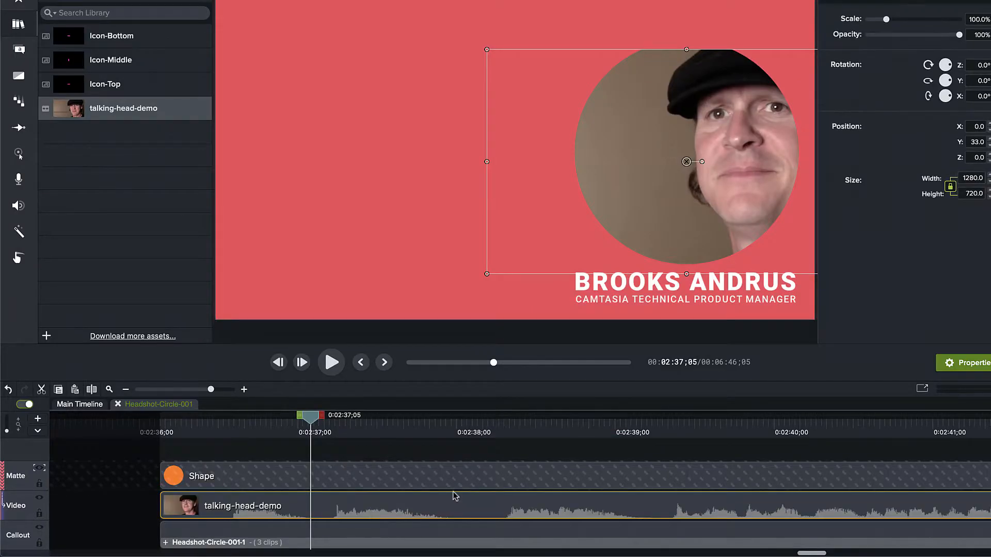
mouse_move(455, 496)
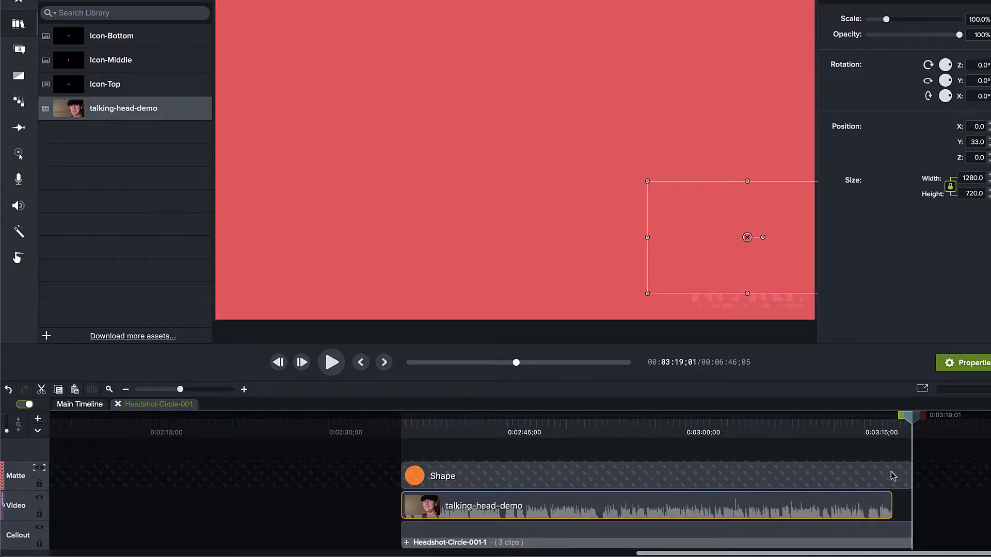
Step: Trim the Shape matte and callout clips to end with the talking-head-demo video
click(442, 475)
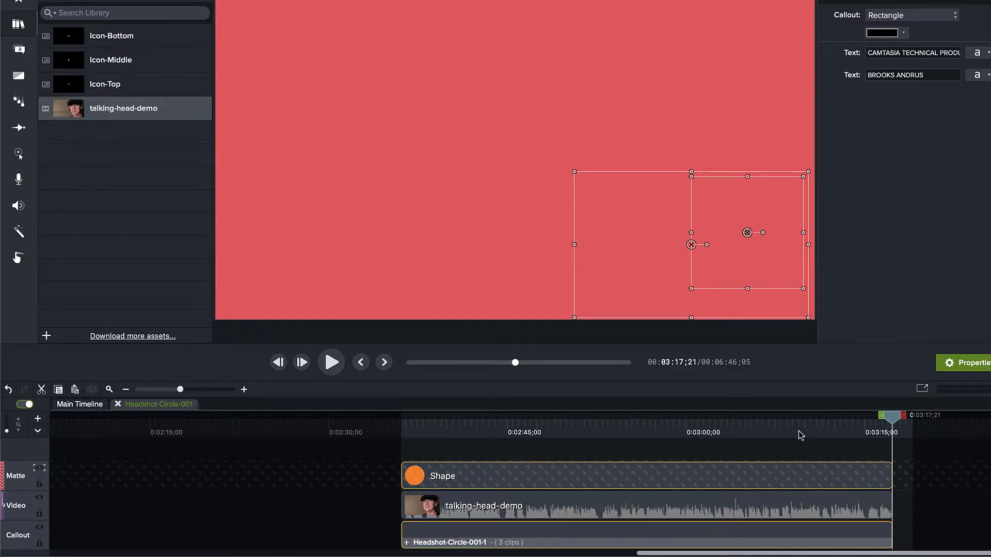
mouse_move(117, 408)
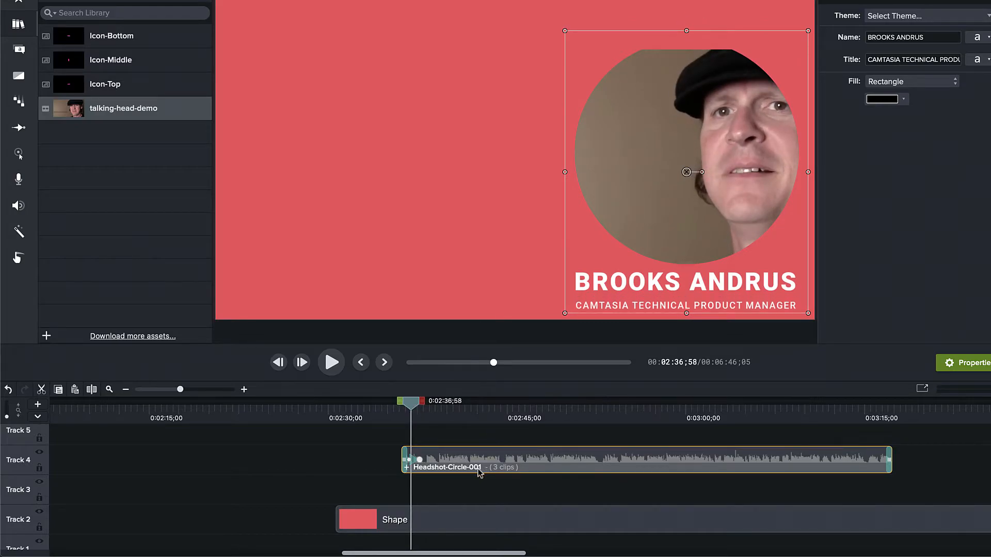
Step: Inside the group, drag the talking-head video left on the canvas until the face sits centred in the circle
double_click(447, 466)
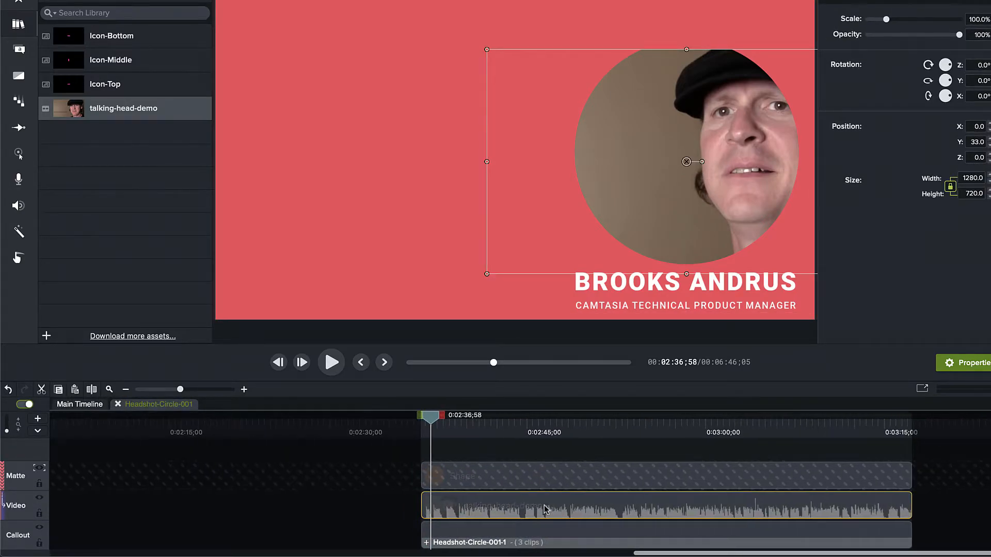
click(663, 476)
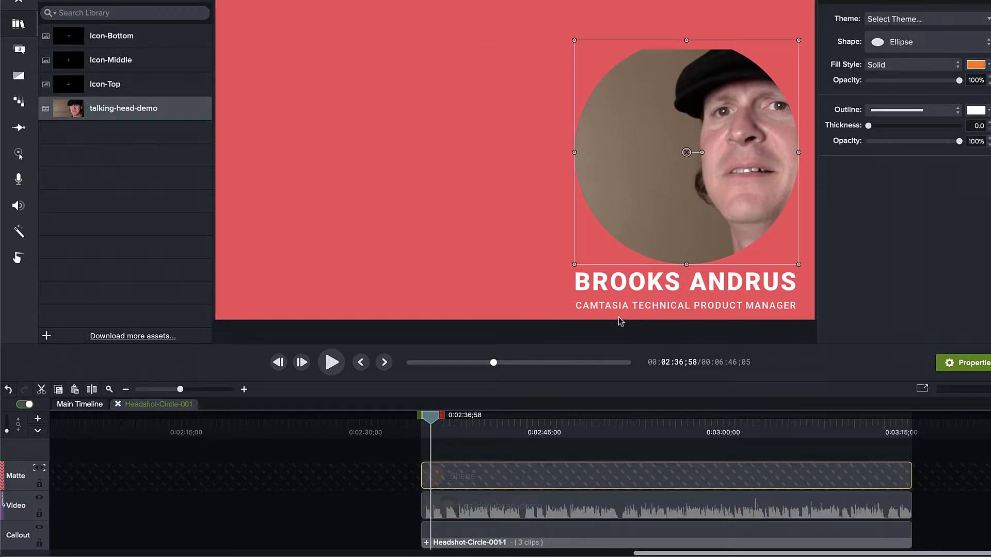
mouse_move(685, 116)
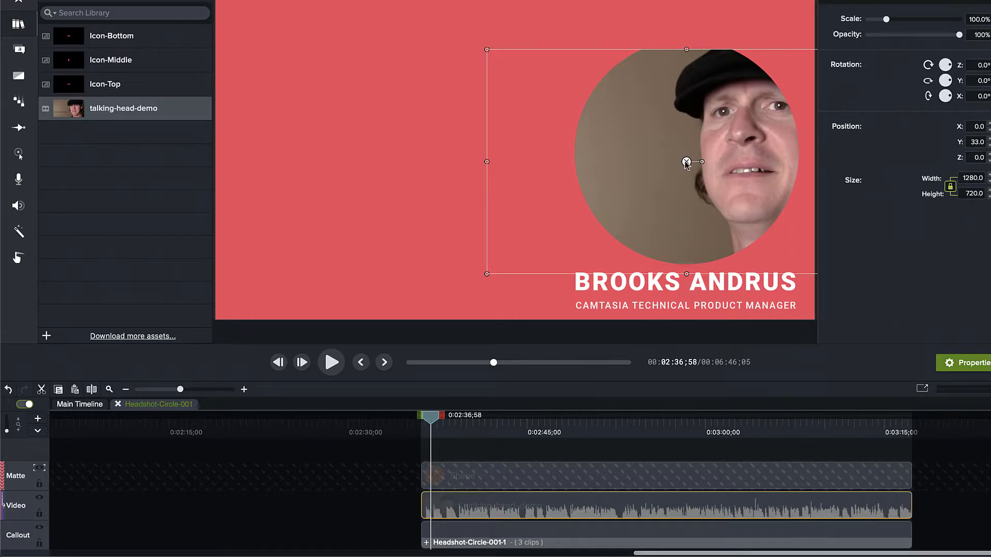
drag(686, 162, 663, 158)
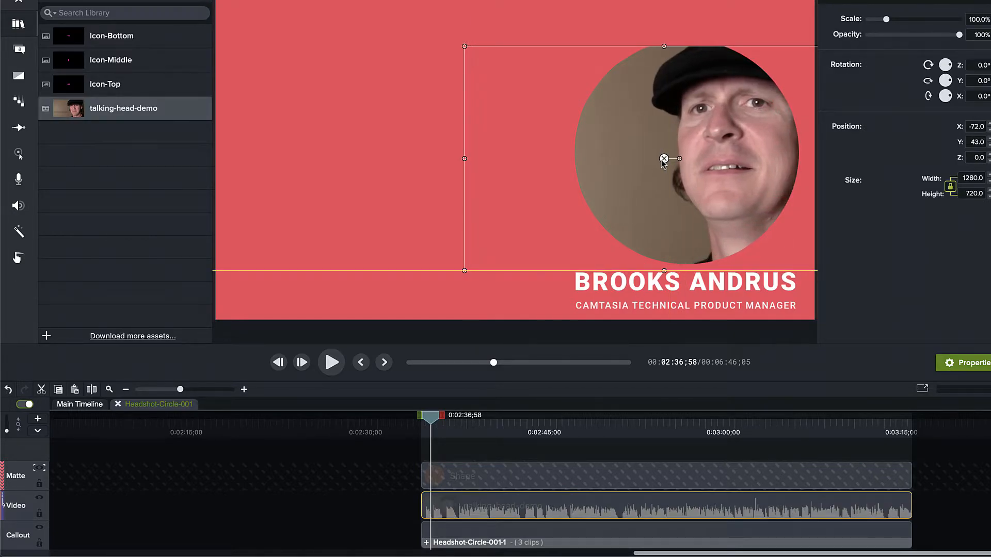
drag(663, 158, 622, 158)
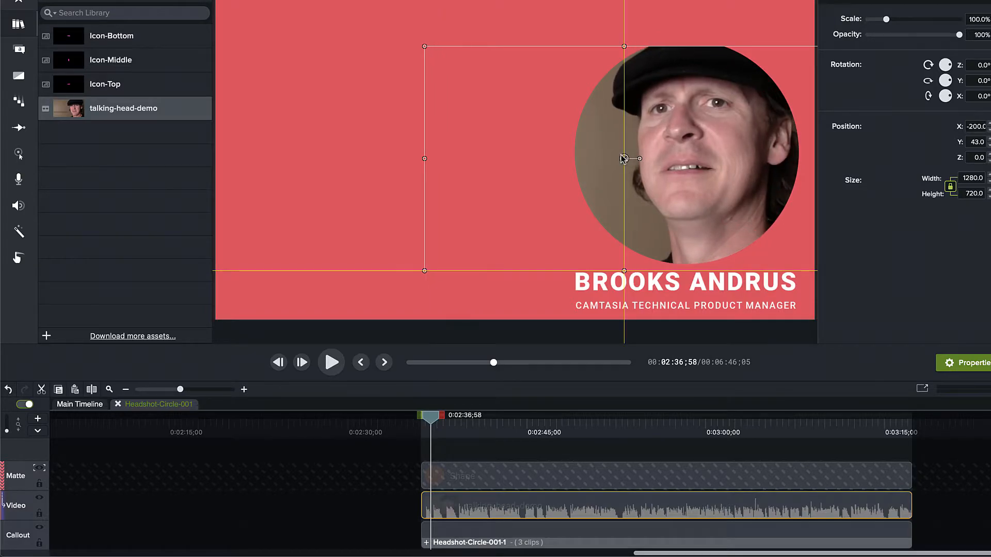
drag(624, 159, 613, 151)
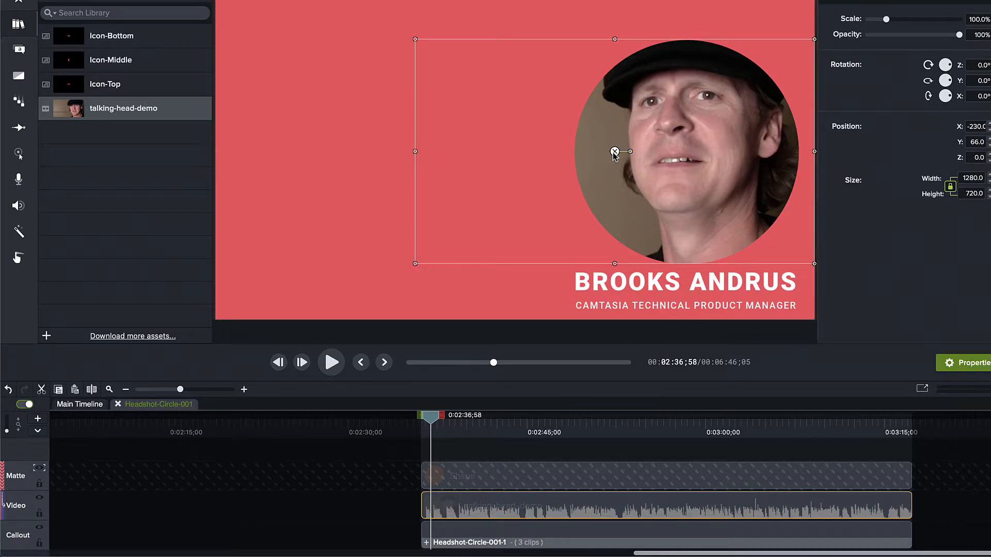
click(390, 527)
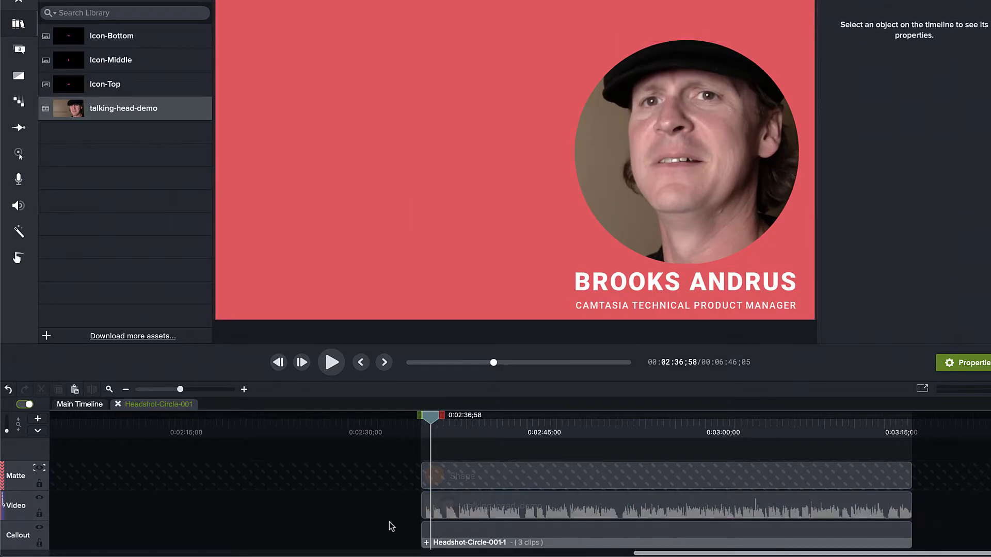
mouse_move(468, 473)
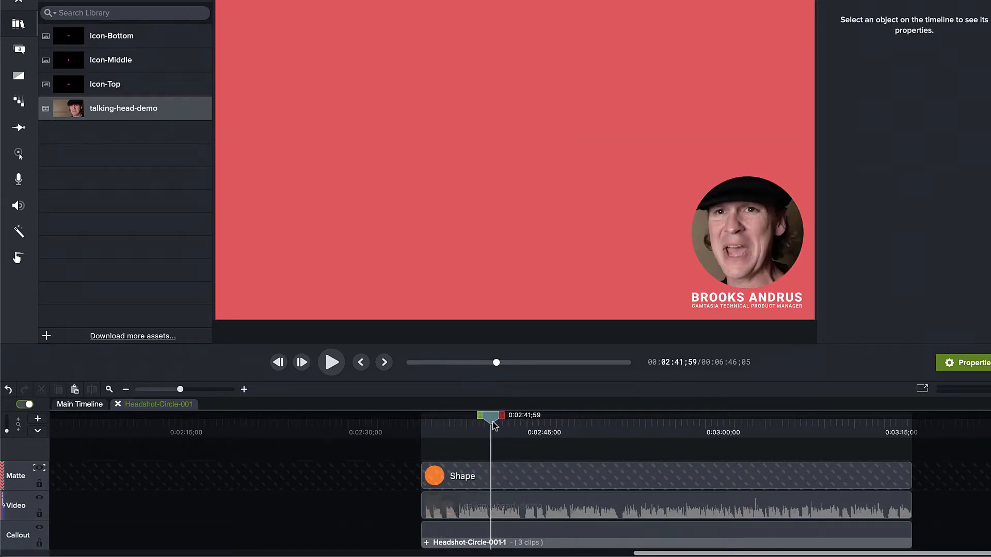
click(865, 415)
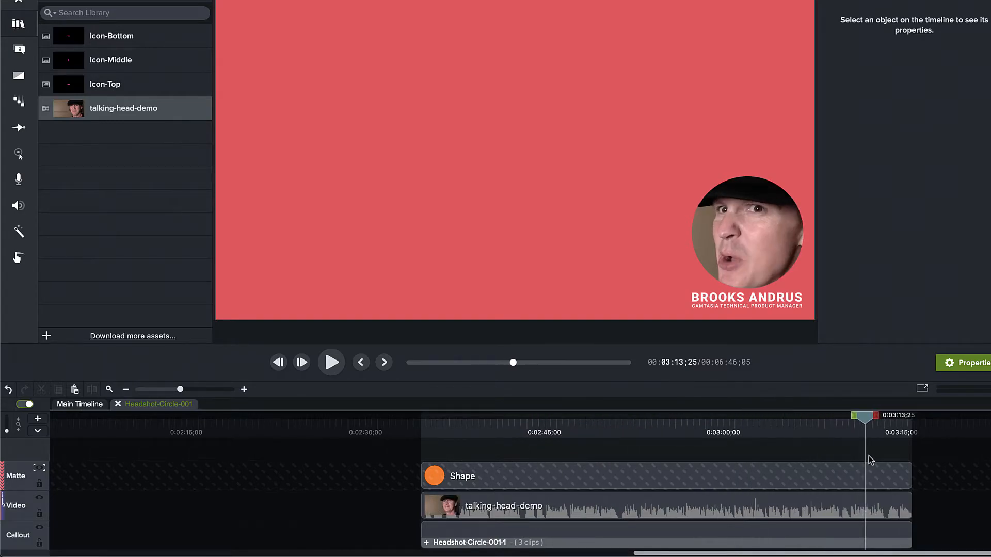
click(558, 414)
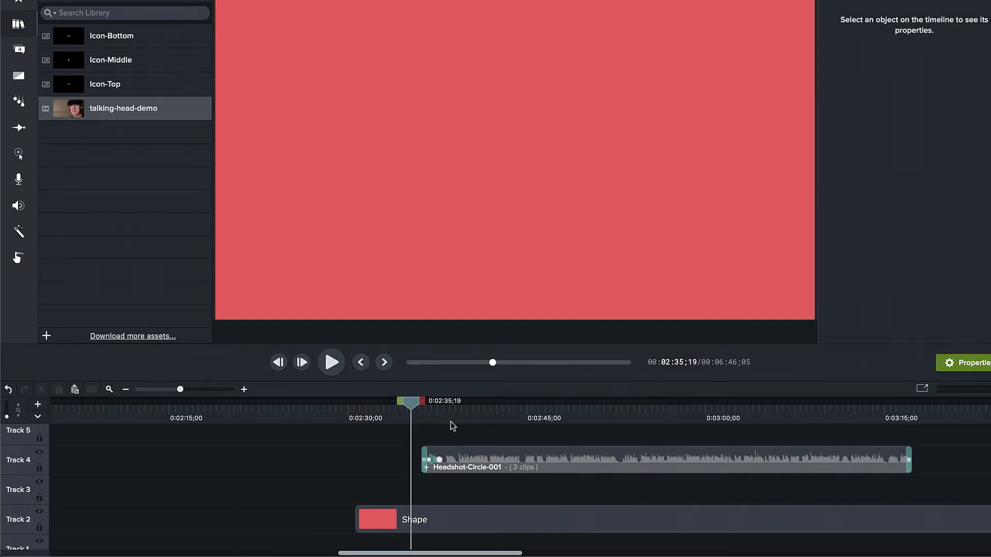
click(330, 363)
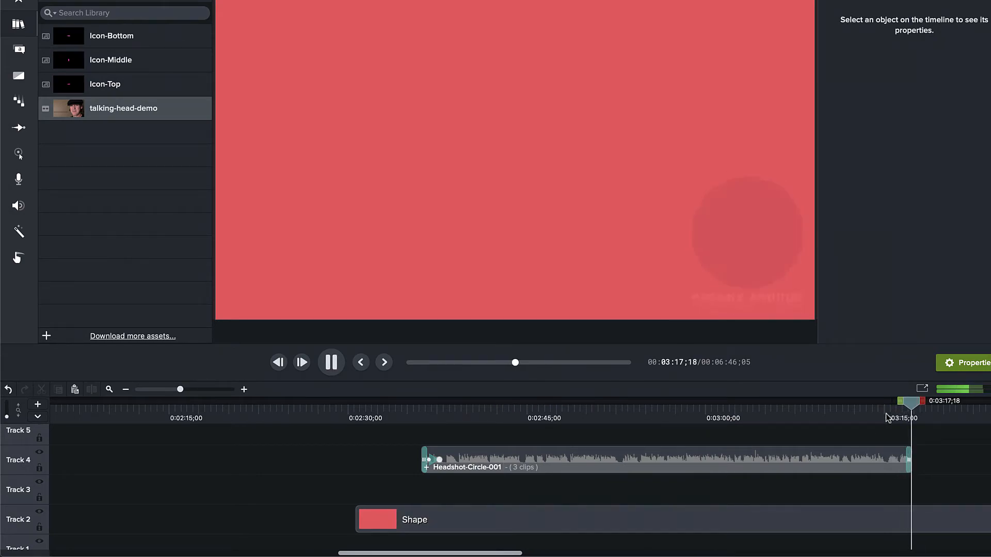
click(331, 362)
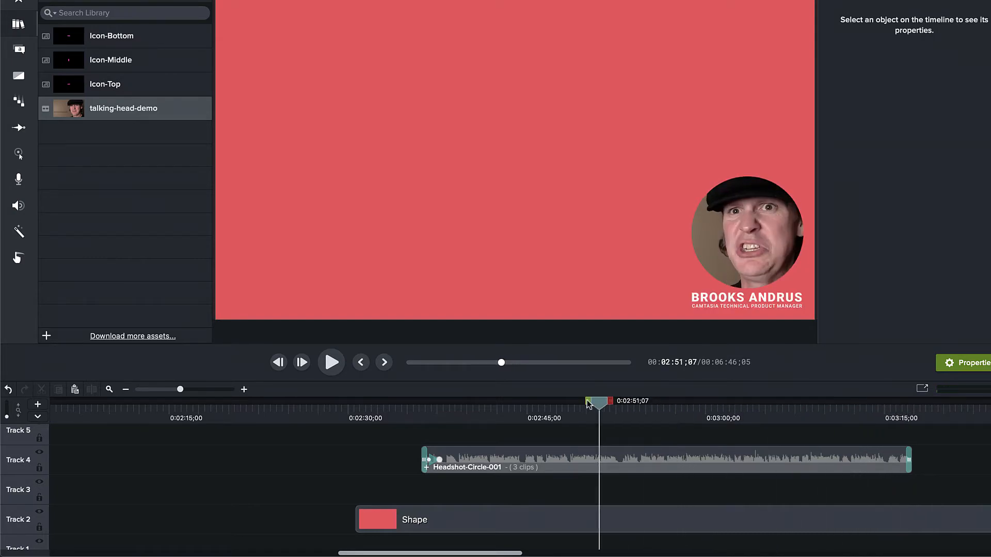
click(562, 401)
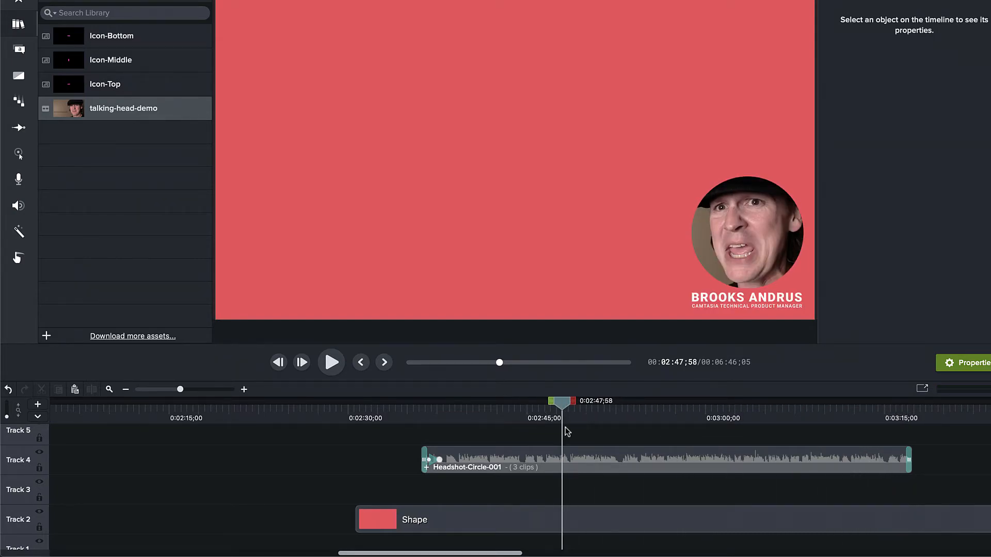
mouse_move(556, 471)
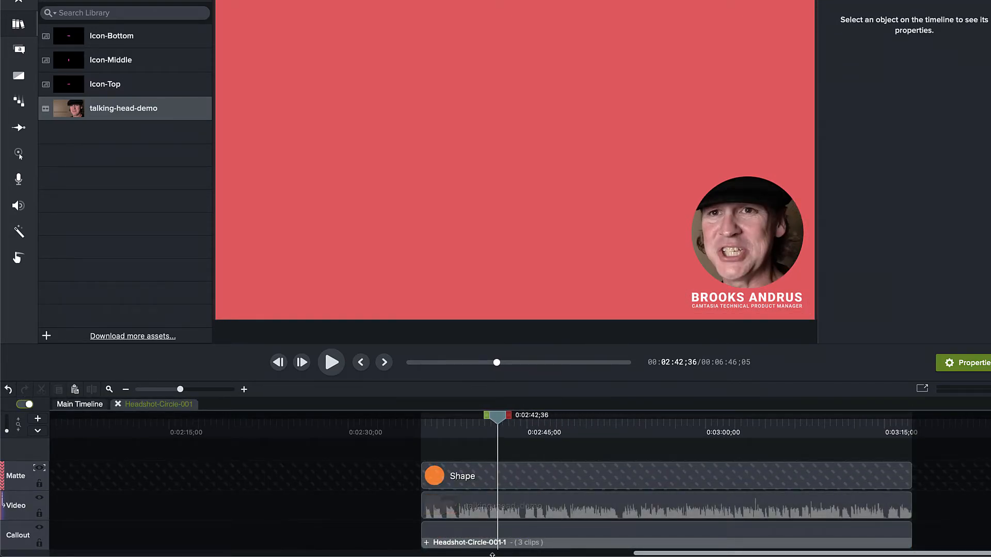
click(493, 542)
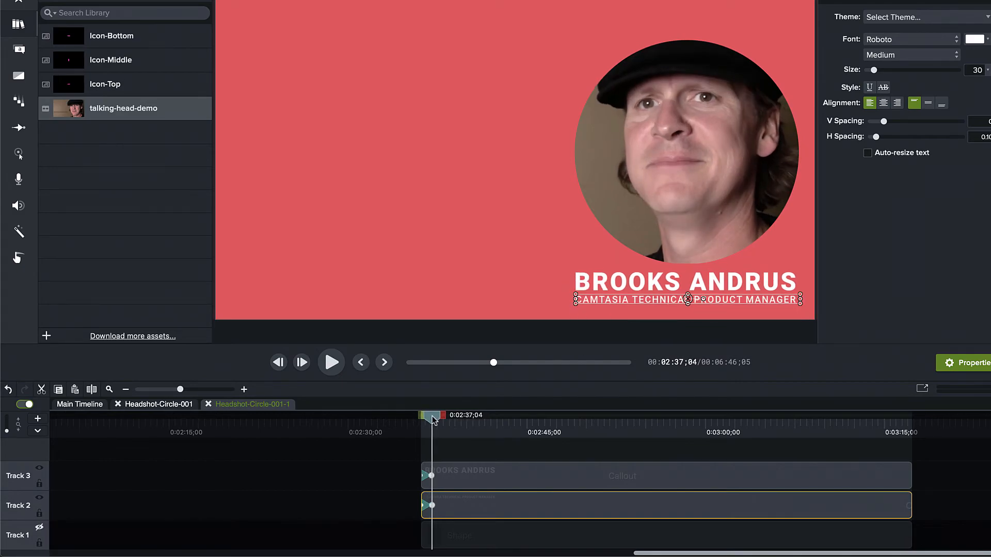
Step: Go back to the Main Timeline from the nested name-and-title group
click(79, 405)
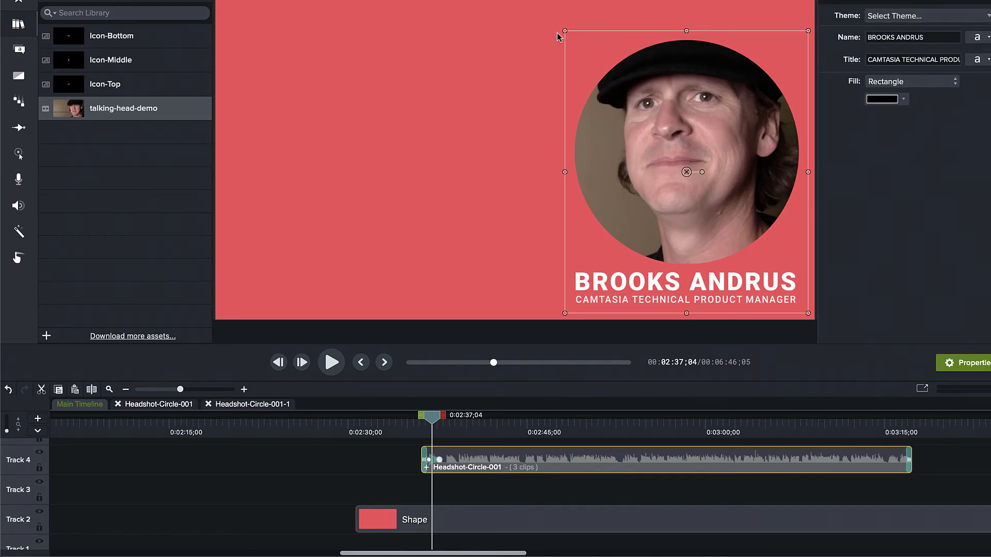
mouse_move(817, 301)
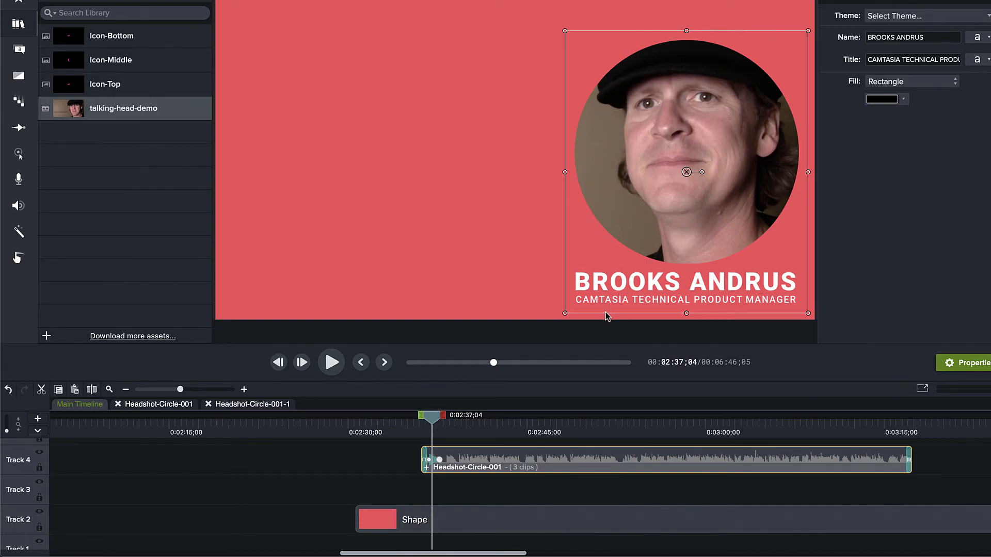
mouse_move(613, 205)
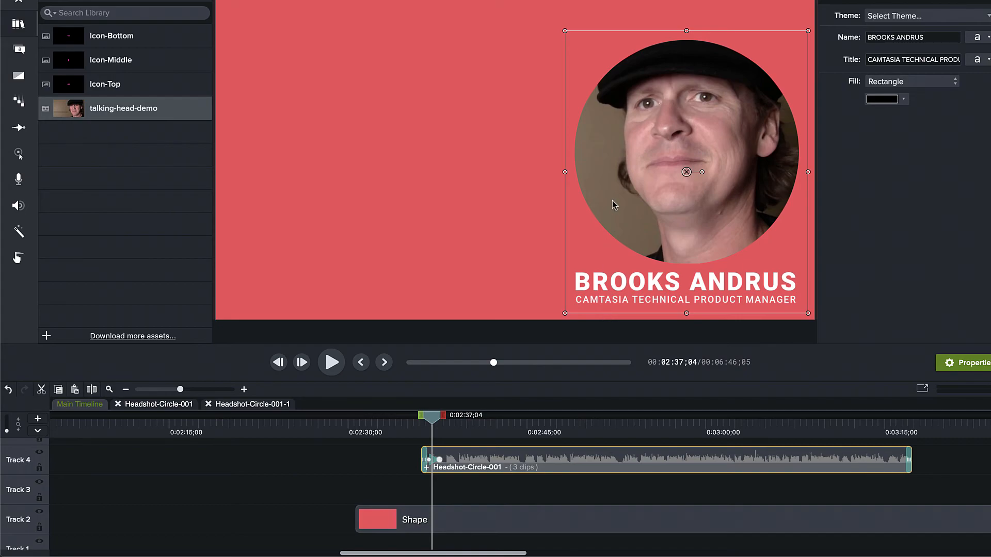
mouse_move(696, 318)
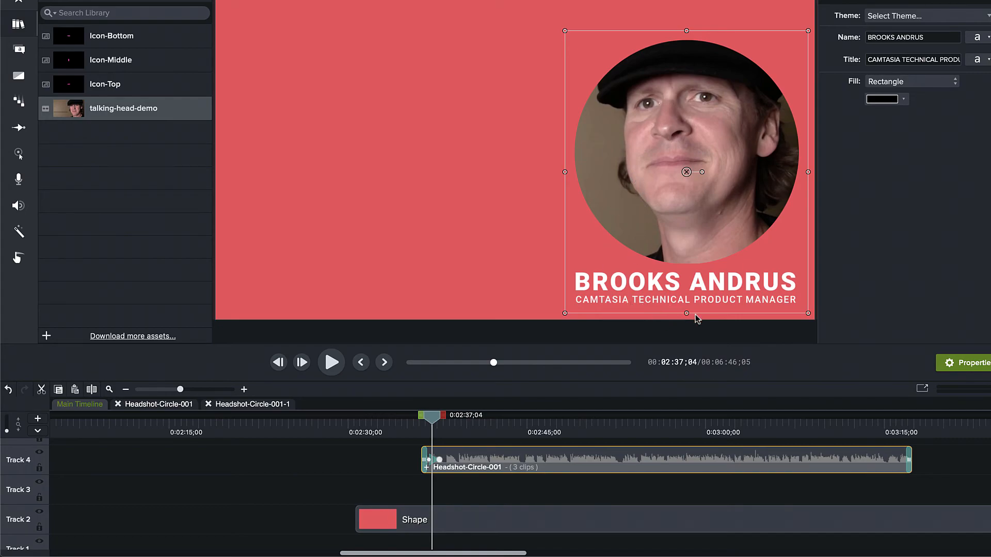
mouse_move(602, 357)
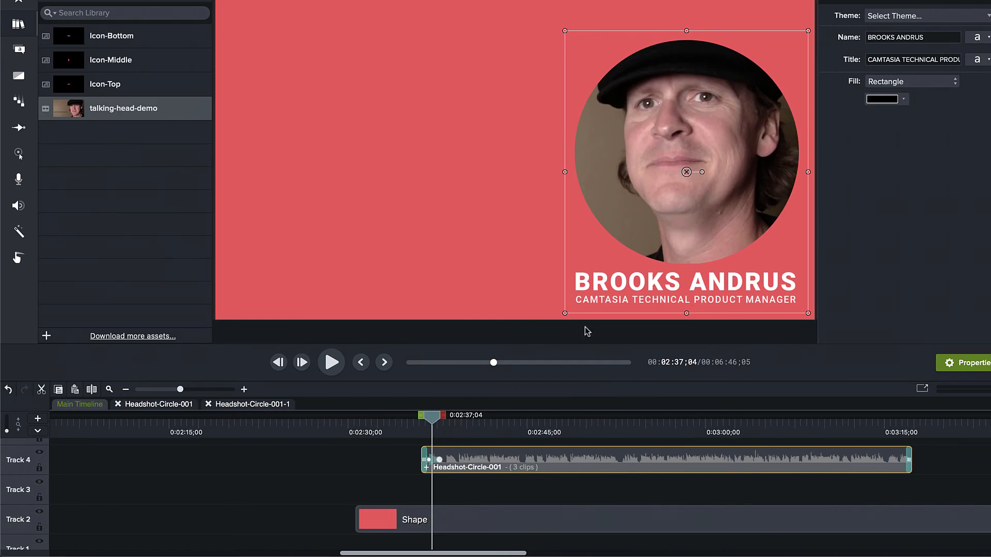
mouse_move(599, 267)
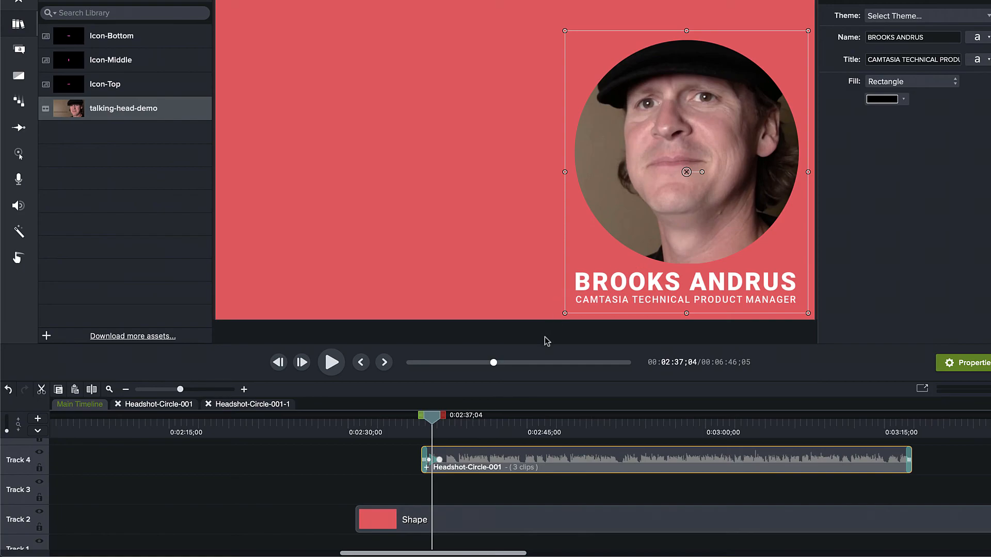
mouse_move(522, 433)
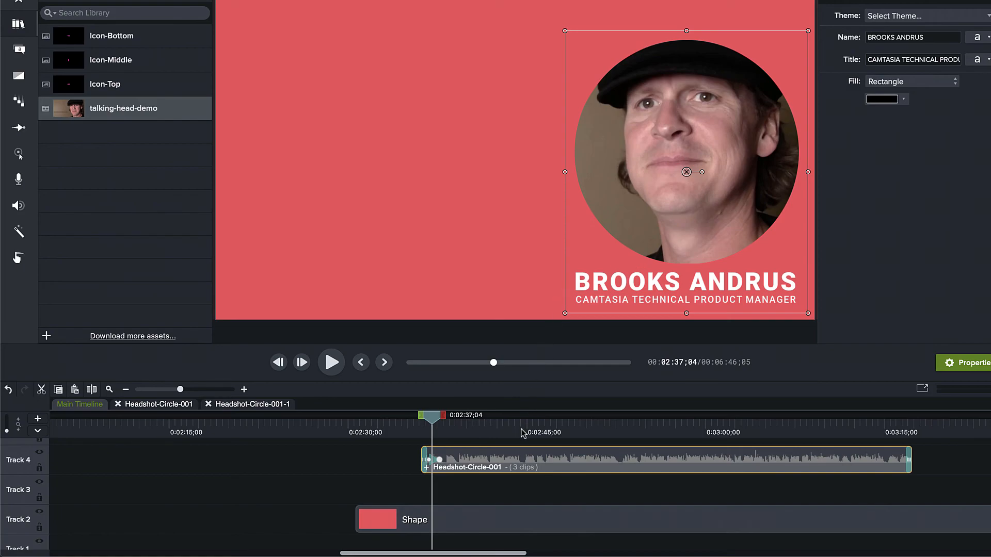